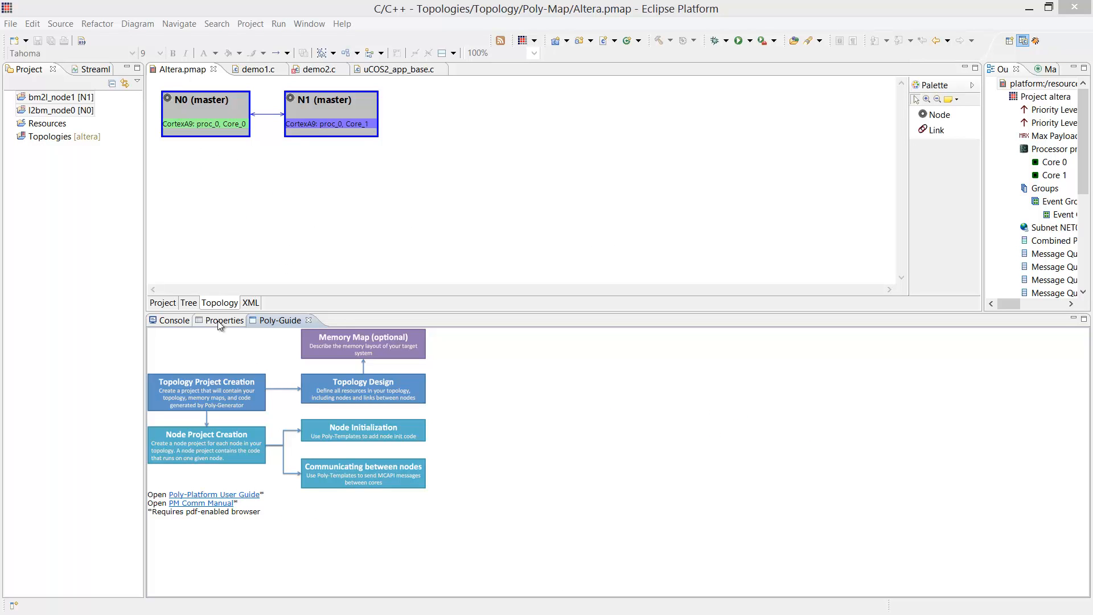
Review node N0 (Linux core 0), N1 (uCOS2 core 1) and the N0–N1 link parameters in Properties.
{"action": "left_click", "coordinate": [225, 320]}
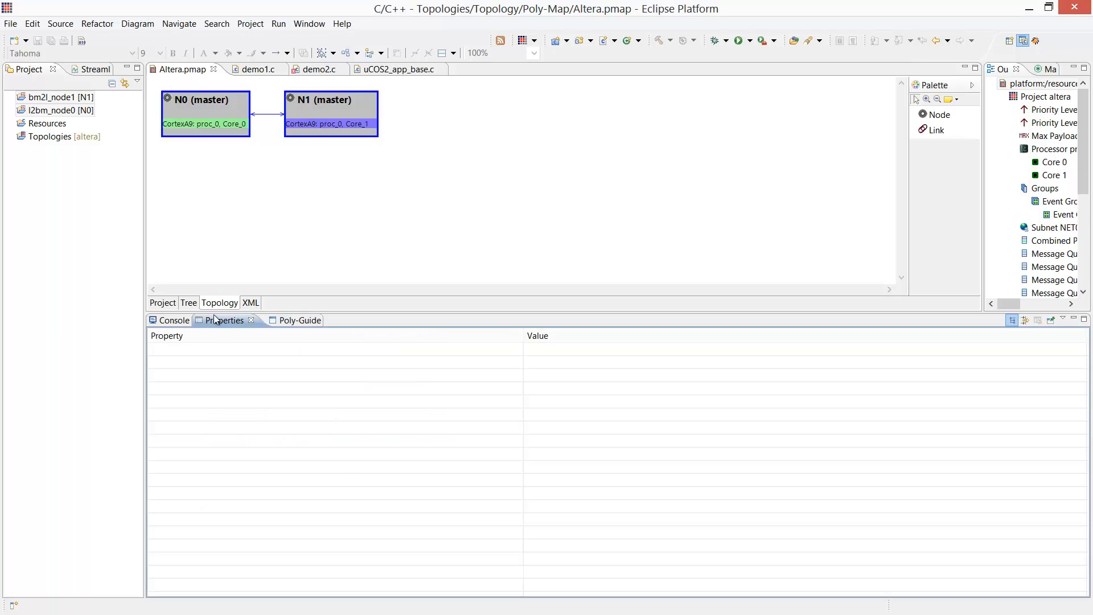
{"action": "left_click", "coordinate": [205, 111]}
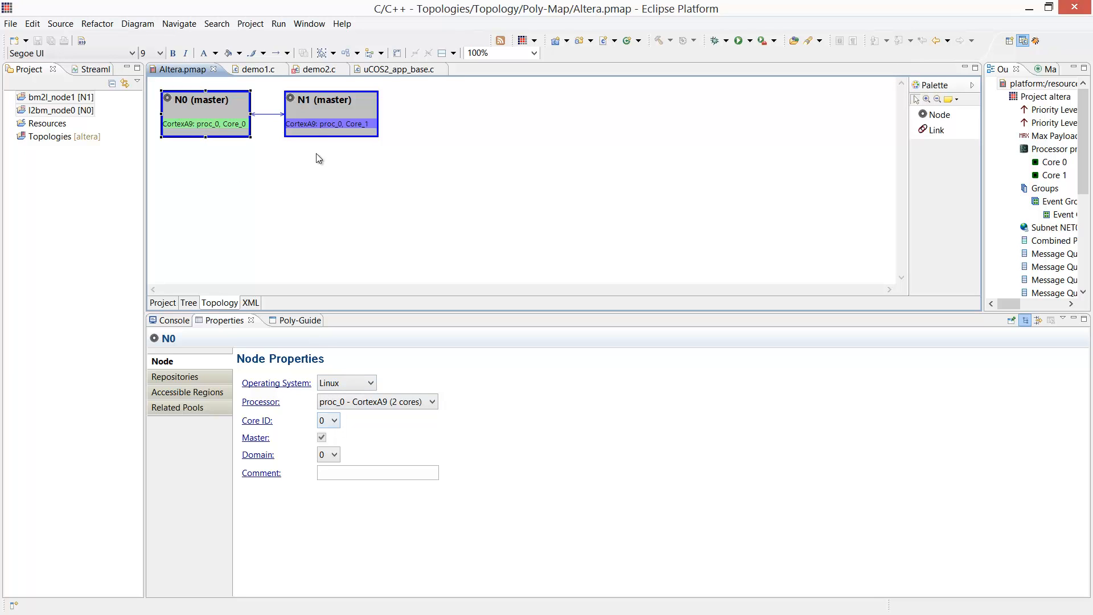
{"action": "left_click", "coordinate": [331, 113]}
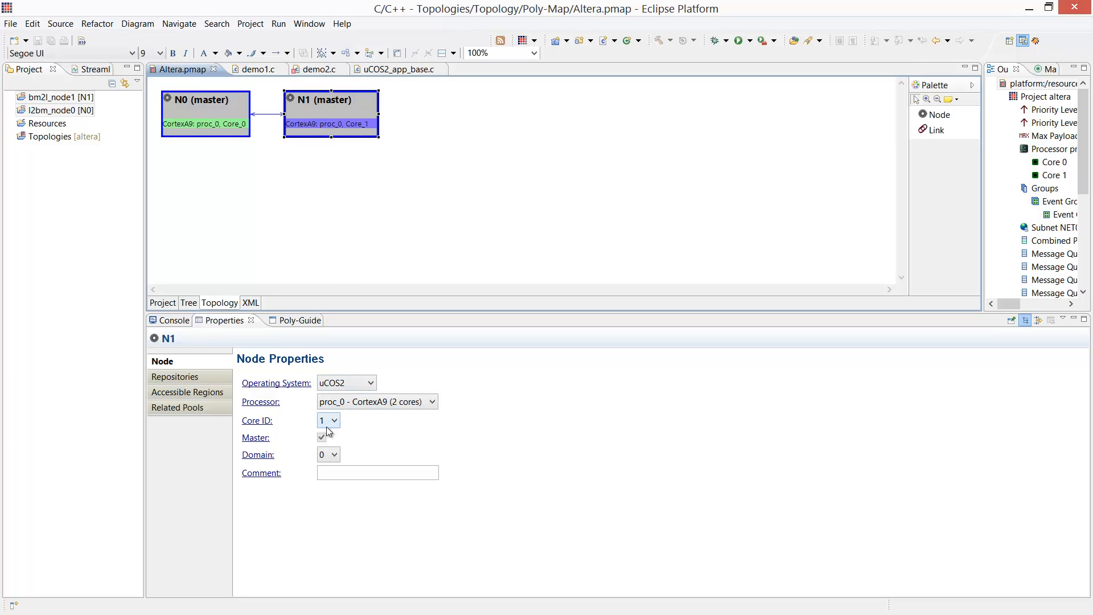
{"action": "mouse_move", "coordinate": [262, 236]}
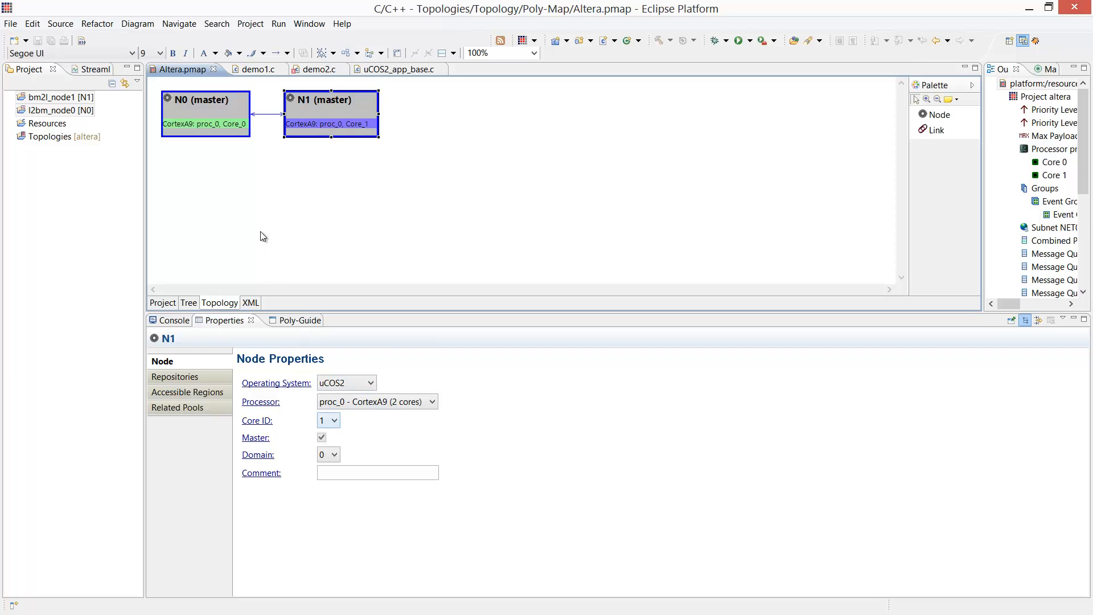
{"action": "left_click", "coordinate": [267, 111]}
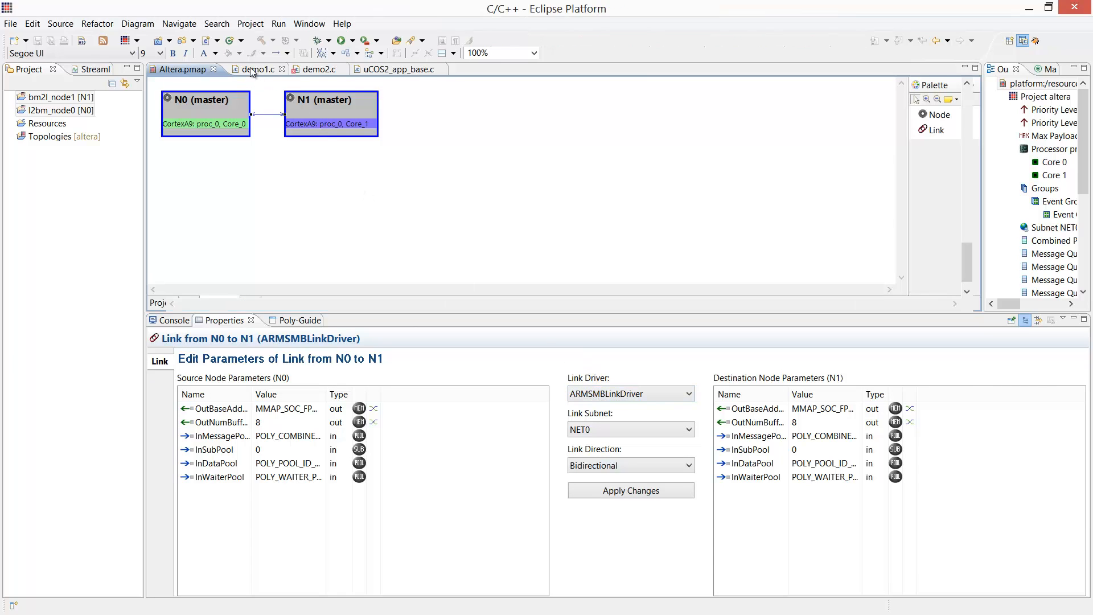
Review demo1.c's send/receive loop, demo2.c's forwarding loop, and uCOS2_app_base.c's task.
{"action": "left_click", "coordinate": [251, 68]}
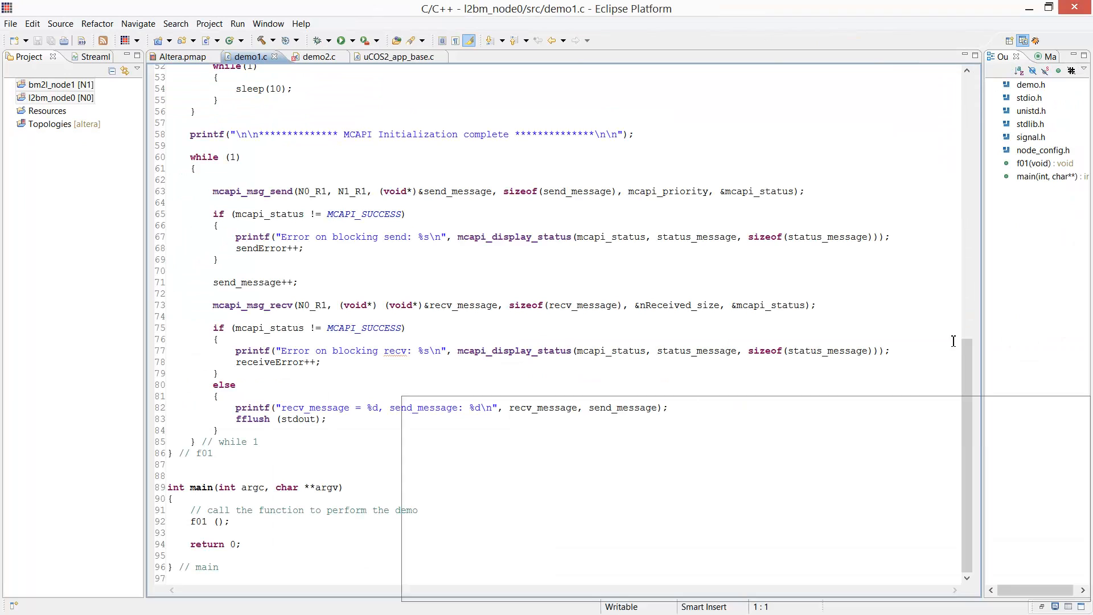
{"action": "mouse_move", "coordinate": [260, 194]}
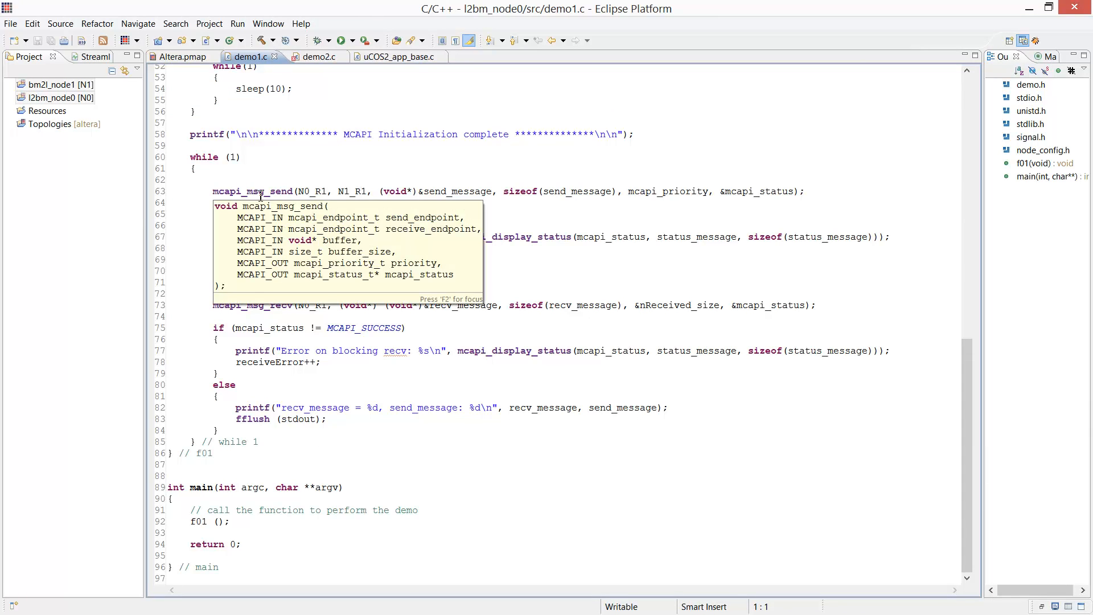
{"action": "left_click", "coordinate": [248, 294]}
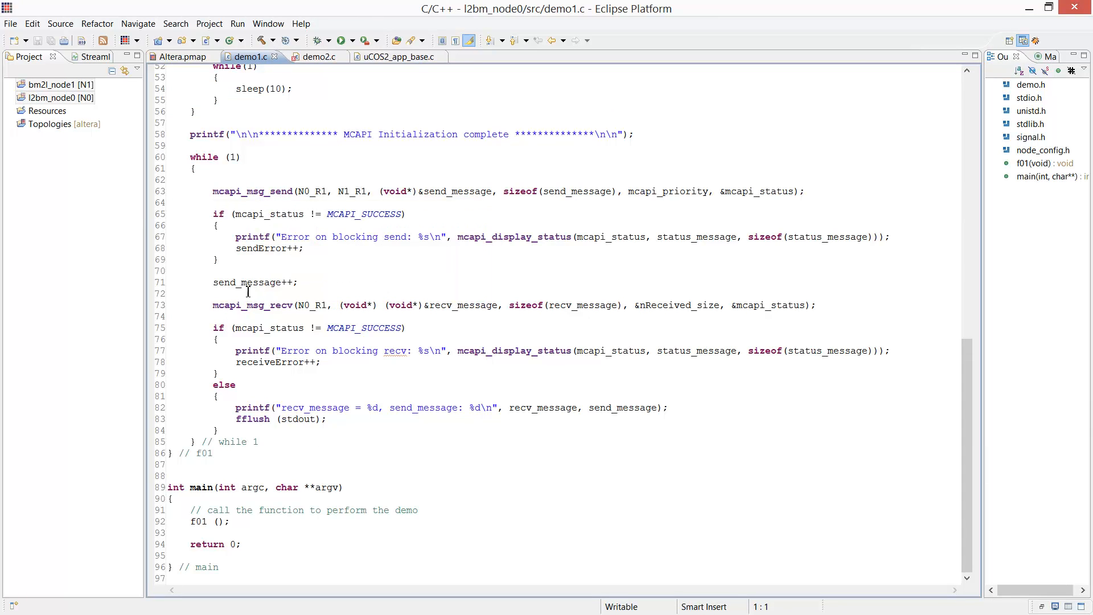
{"action": "mouse_move", "coordinate": [247, 305]}
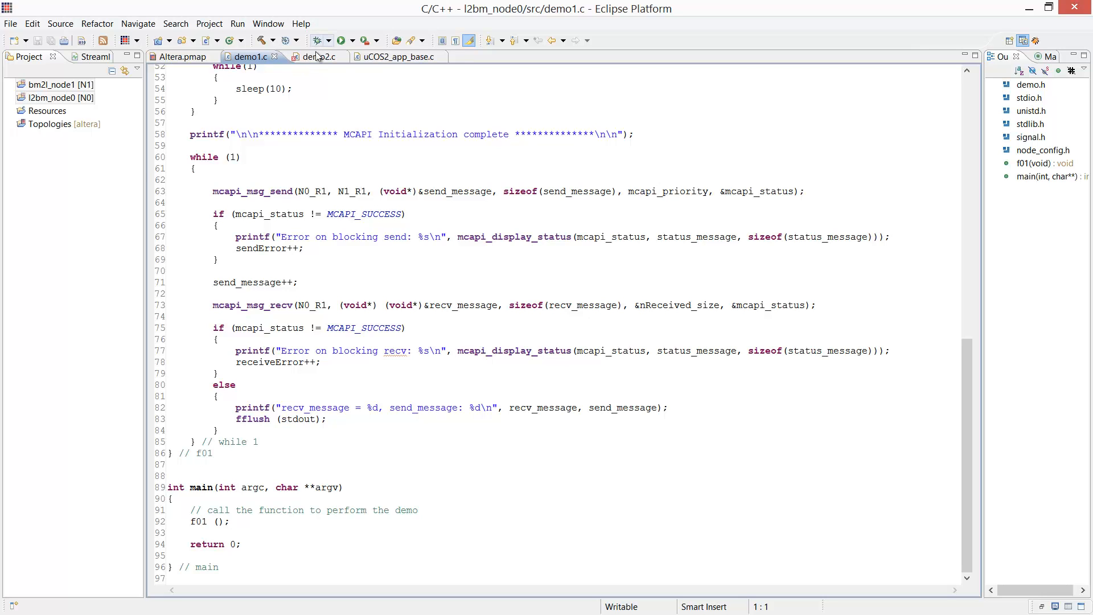
{"action": "left_click", "coordinate": [314, 57]}
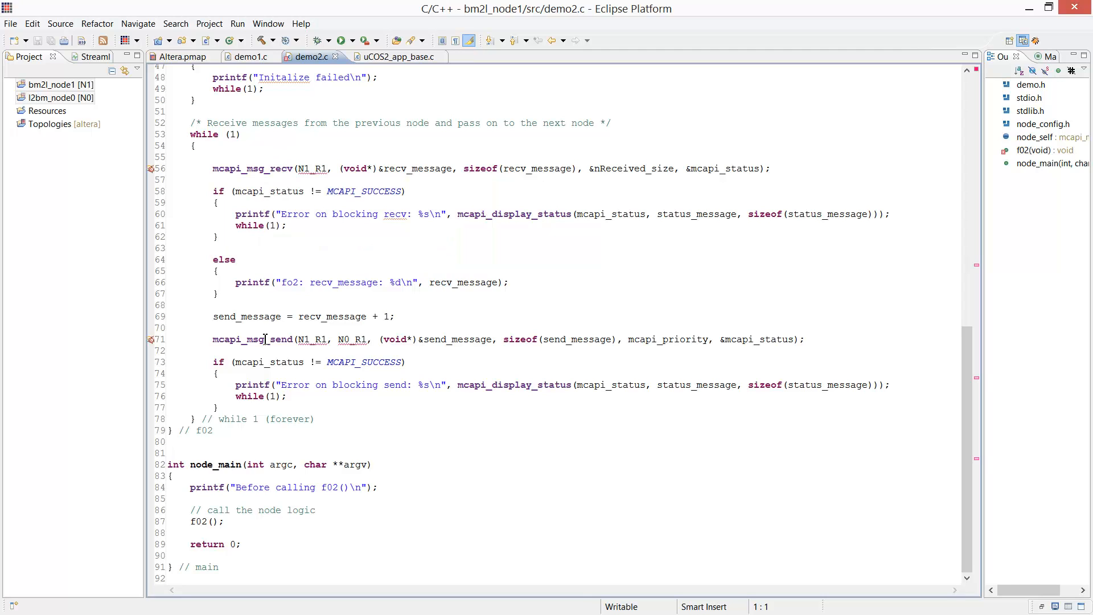
{"action": "mouse_move", "coordinate": [254, 320]}
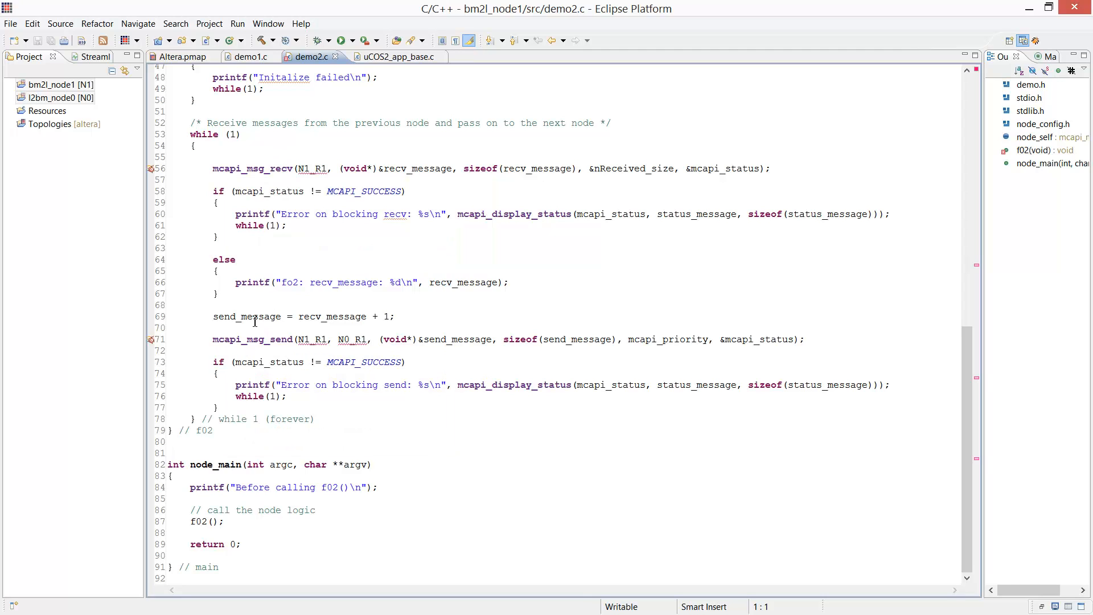
{"action": "mouse_move", "coordinate": [211, 465]}
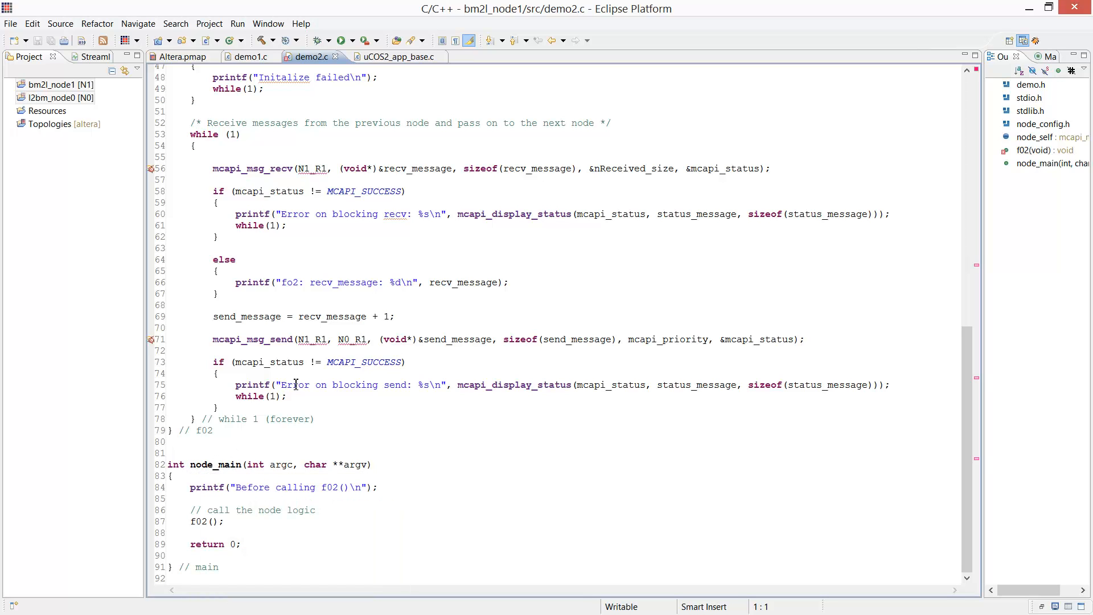
{"action": "left_click", "coordinate": [399, 57]}
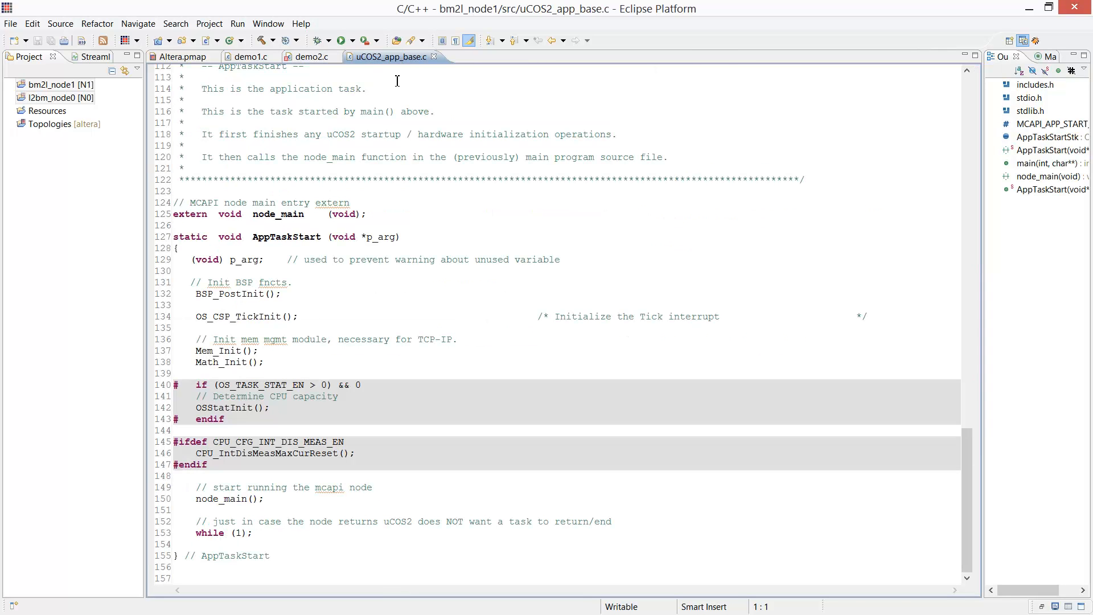
{"action": "mouse_move", "coordinate": [313, 296]}
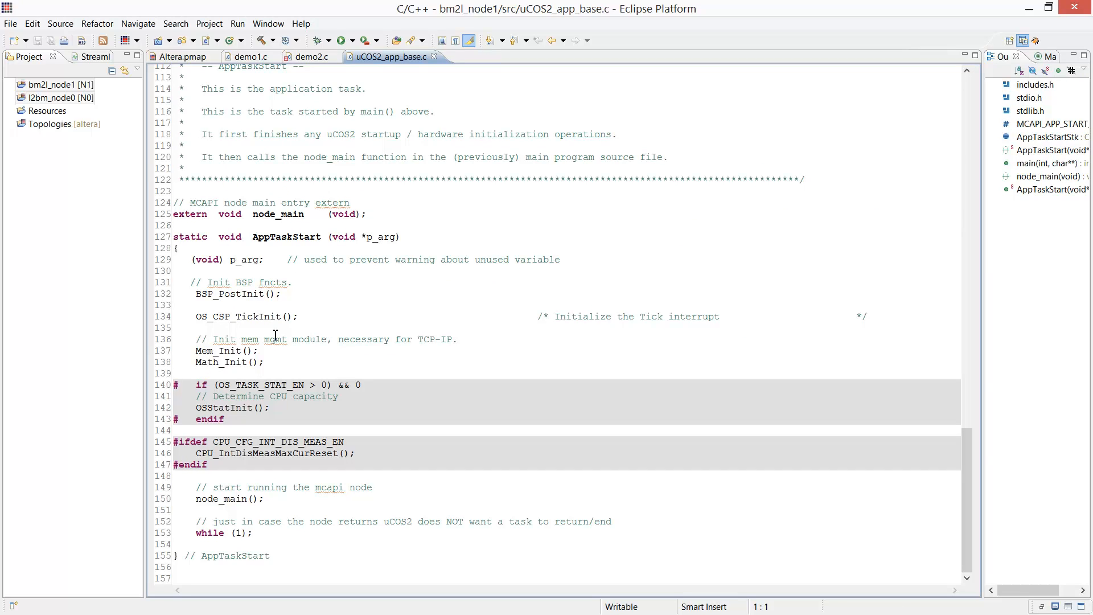
{"action": "mouse_move", "coordinate": [242, 499]}
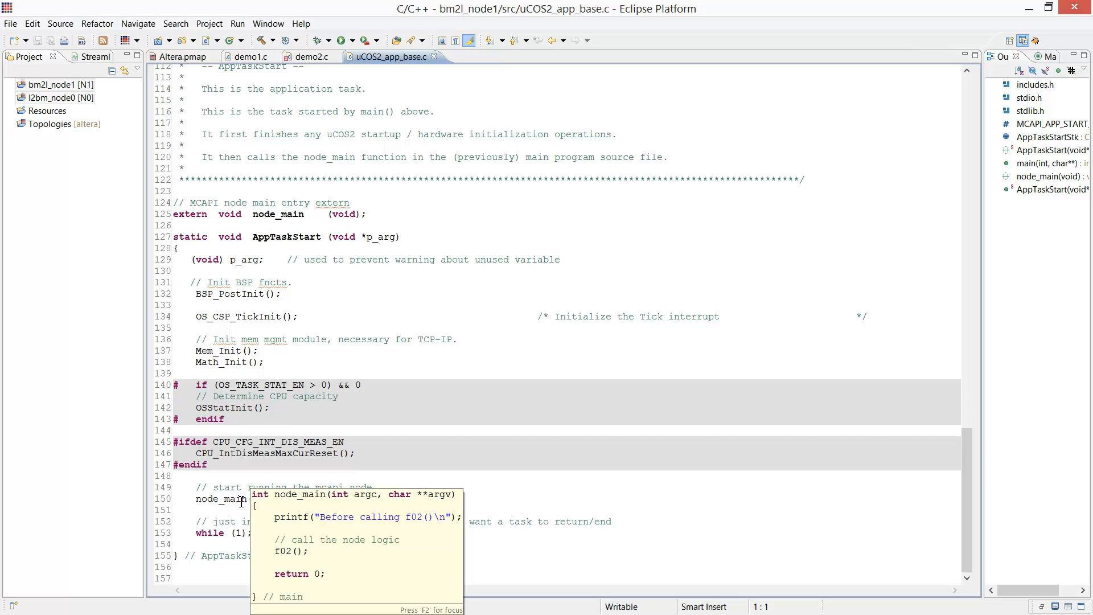
{"action": "mouse_move", "coordinate": [362, 410]}
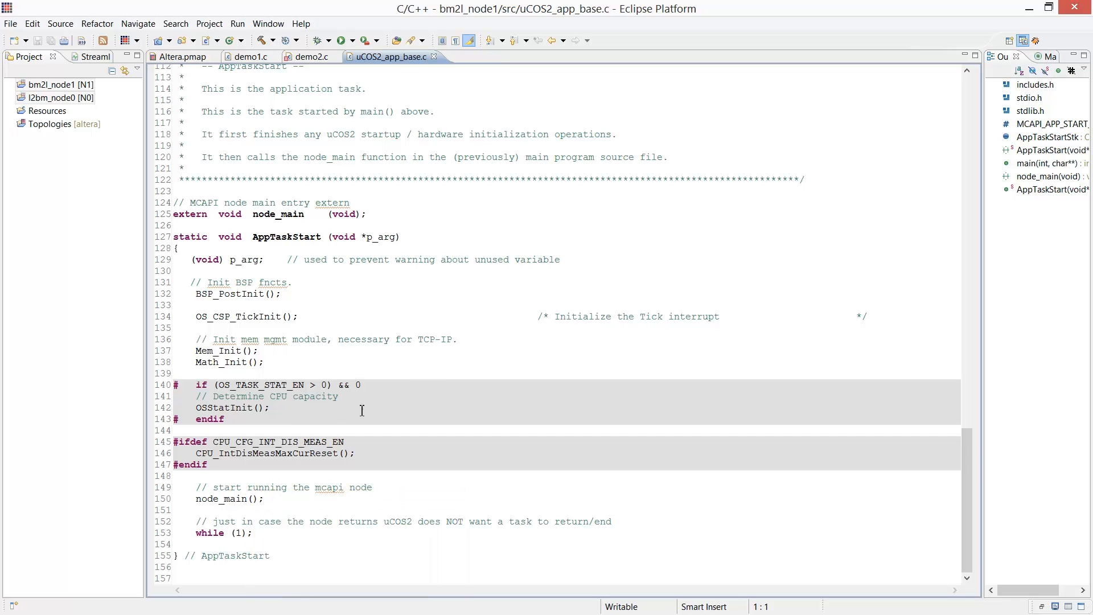
{"action": "mouse_move", "coordinate": [428, 347]}
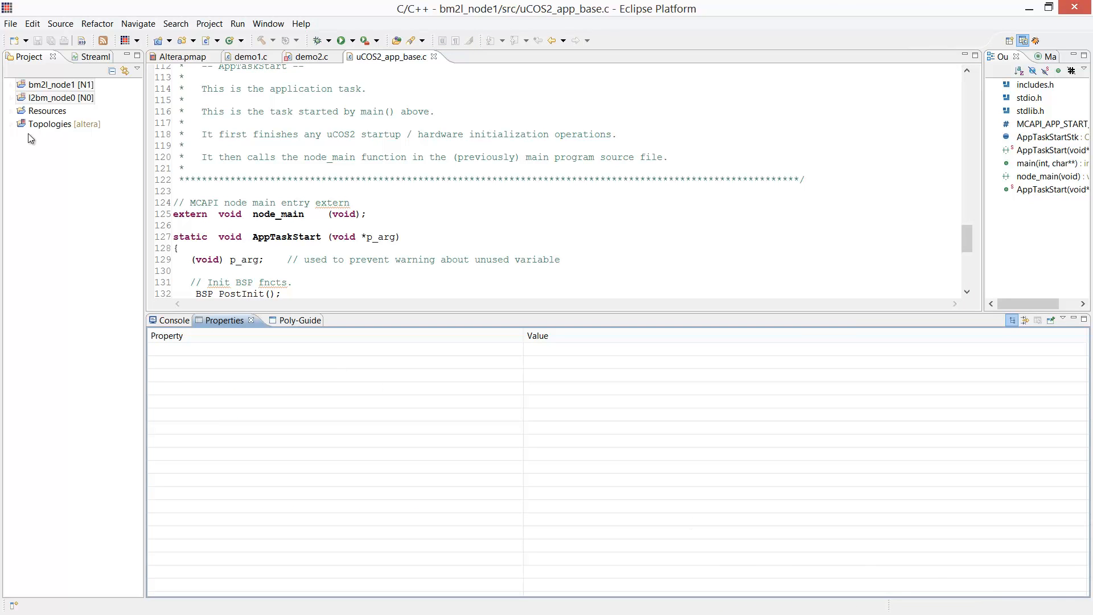
Run Poly-Generator on the Topologies project, then select bm2l_node1 and l2bm_node0 together.
{"action": "right_click", "coordinate": [52, 123]}
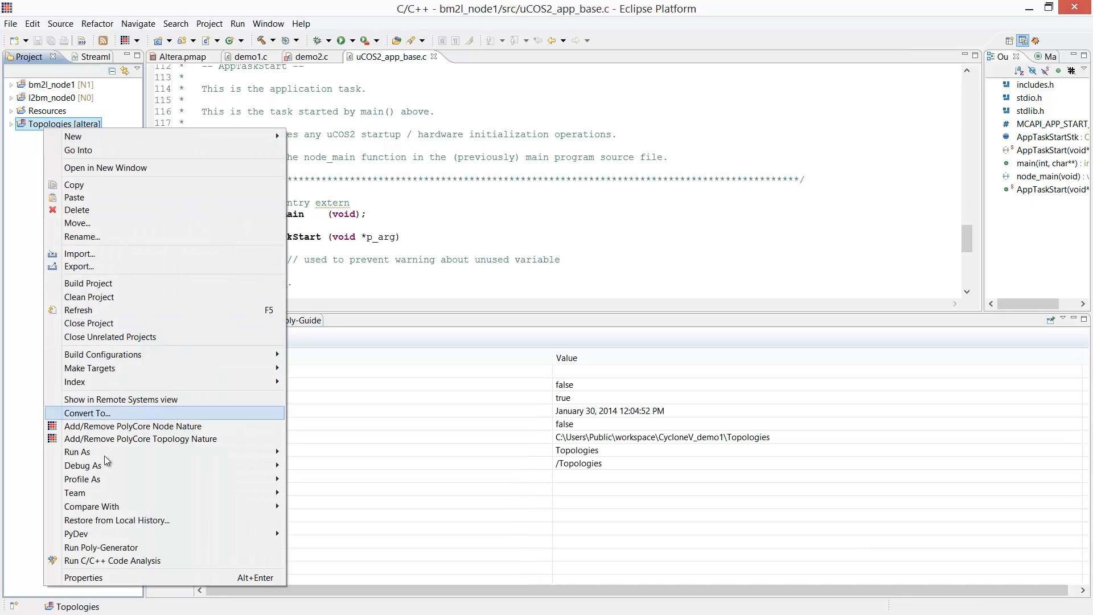
{"action": "left_click", "coordinate": [100, 547]}
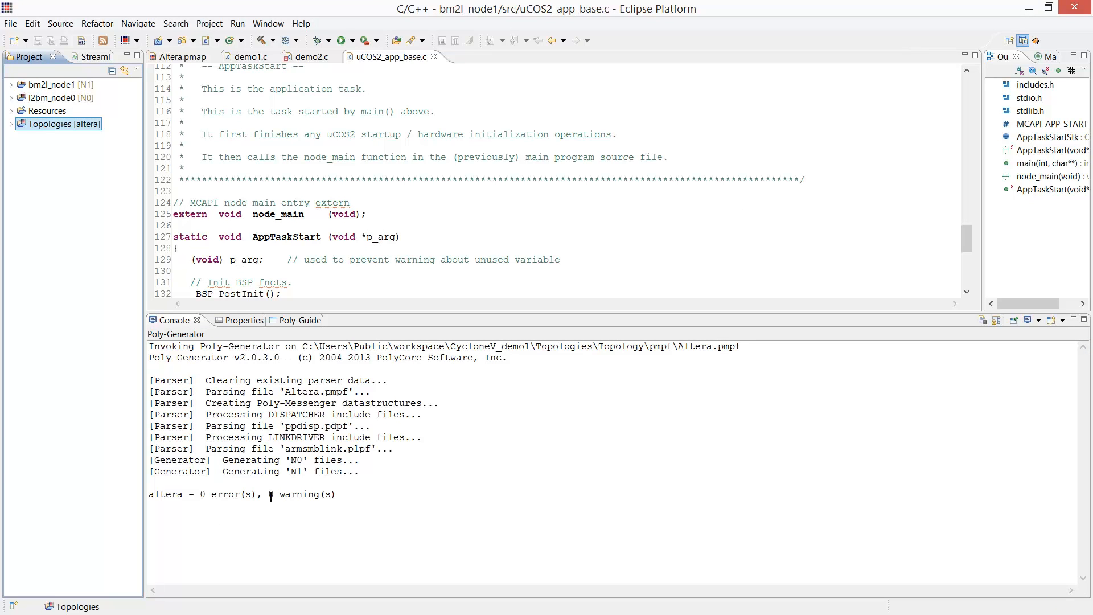
{"action": "left_click", "coordinate": [46, 84]}
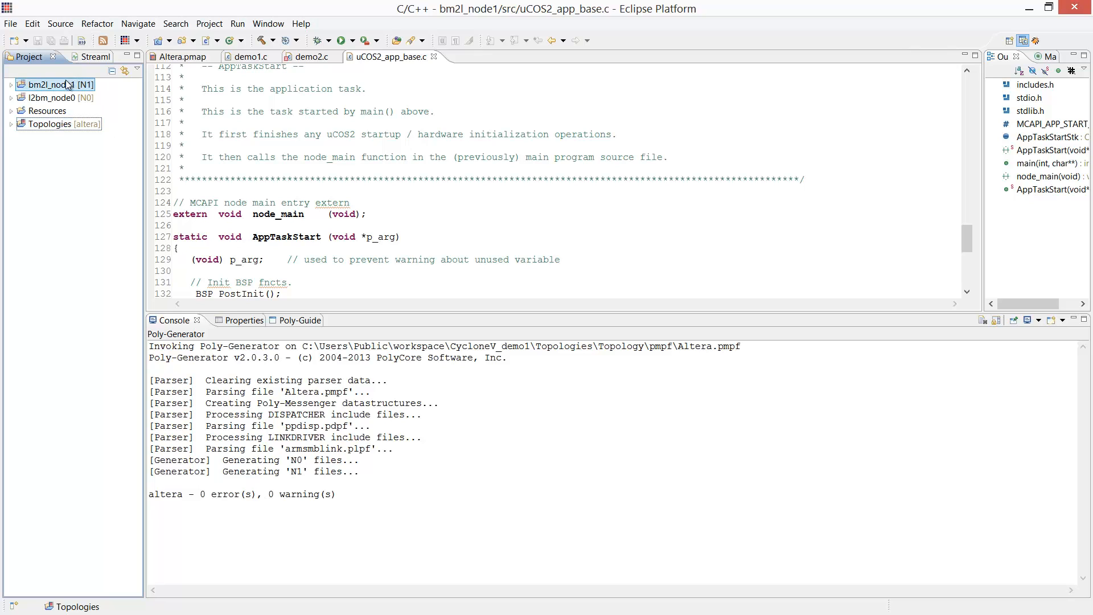
{"action": "left_click", "coordinate": [51, 98]}
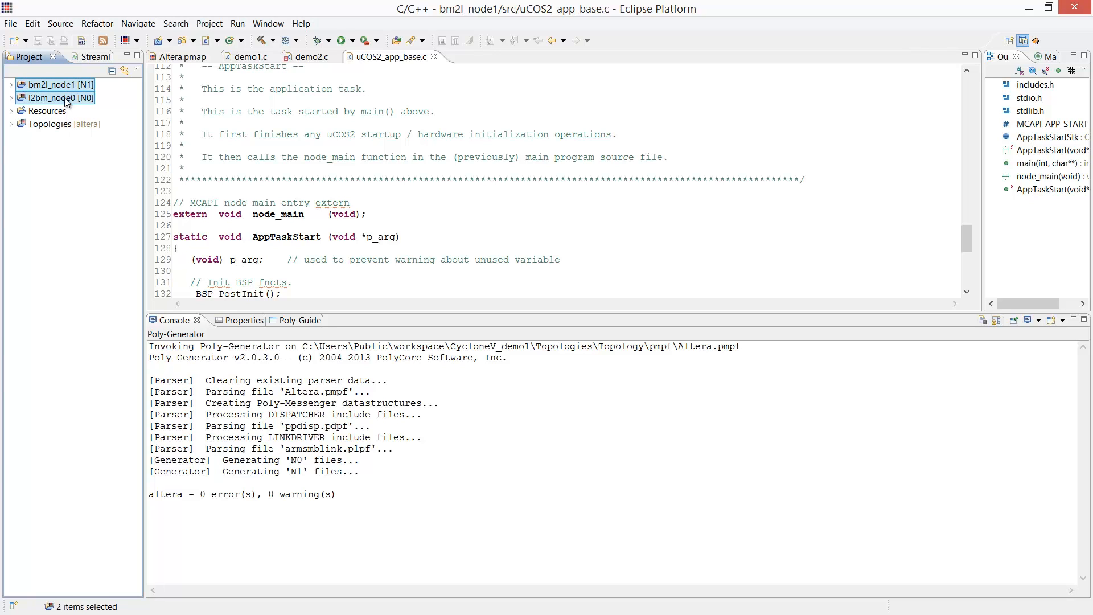
Build both selected node projects via Build Project.
{"action": "right_click", "coordinate": [66, 97]}
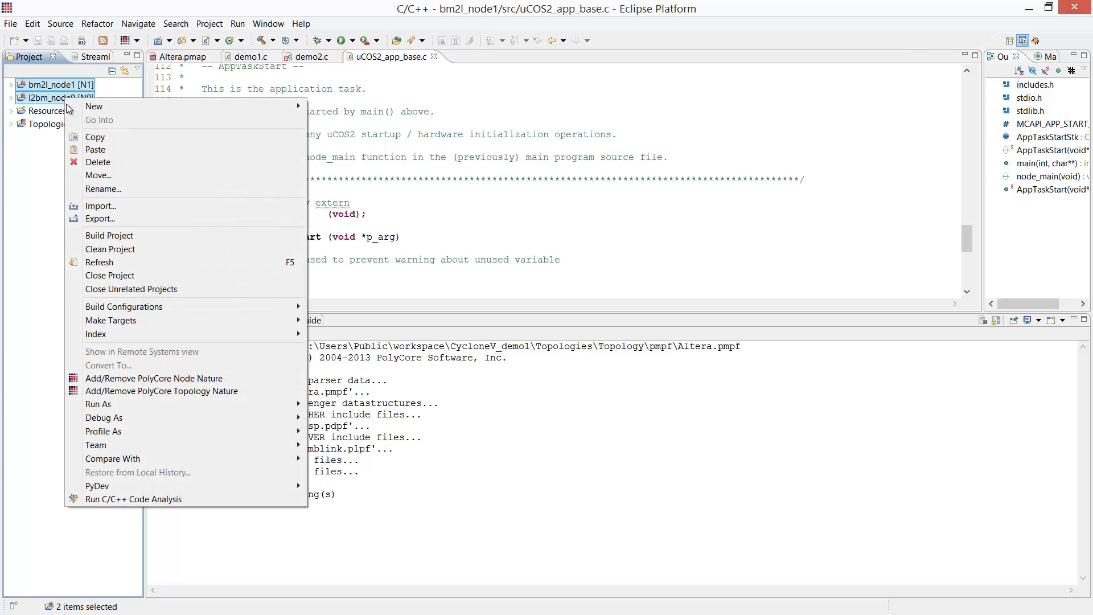
{"action": "left_click", "coordinate": [109, 234]}
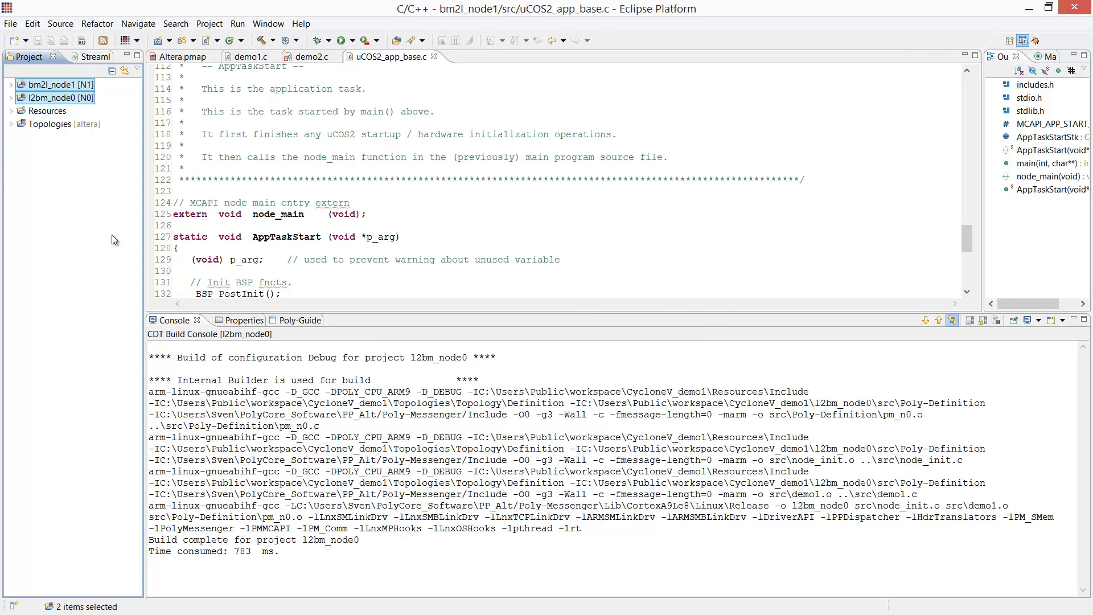
{"action": "mouse_move", "coordinate": [977, 123]}
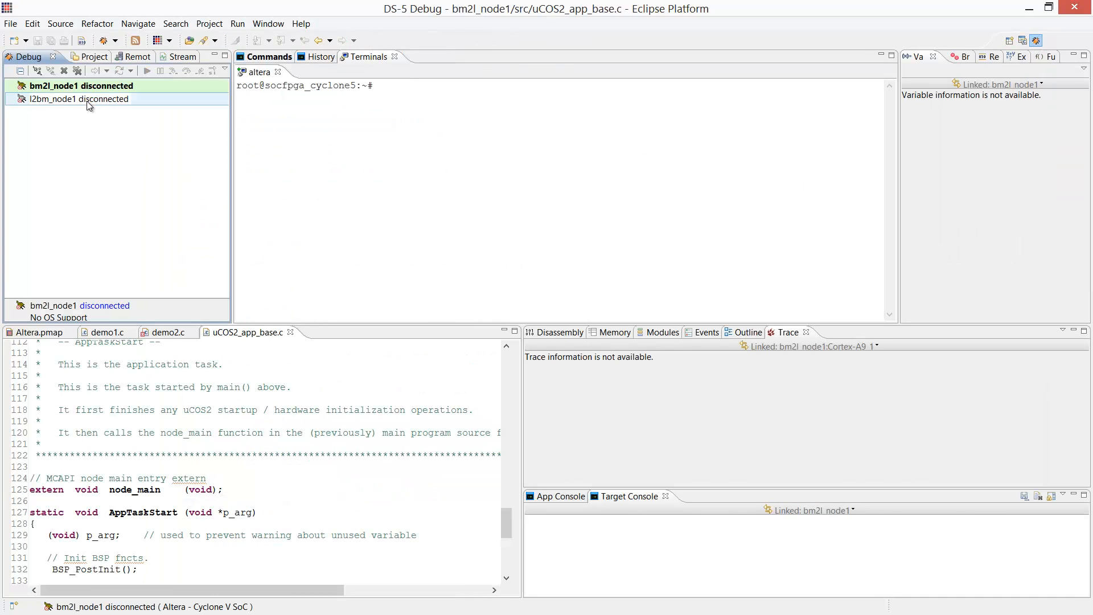
Connect l2bm_node1 to the Cyclone V target, stopping at main, then disconnect it.
{"action": "left_click", "coordinate": [57, 98]}
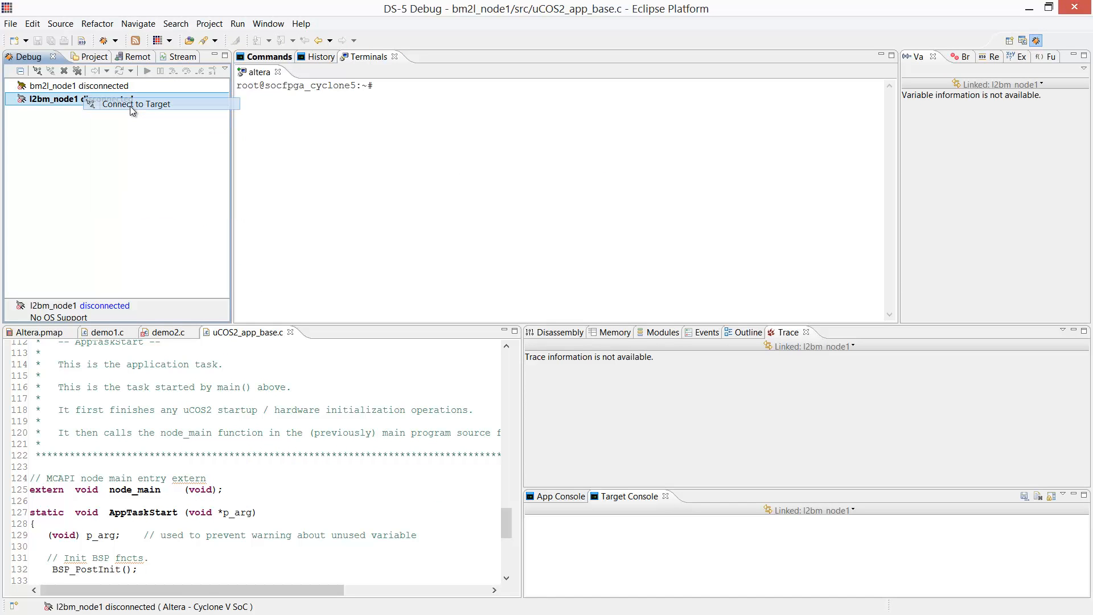
{"action": "left_click", "coordinate": [135, 103]}
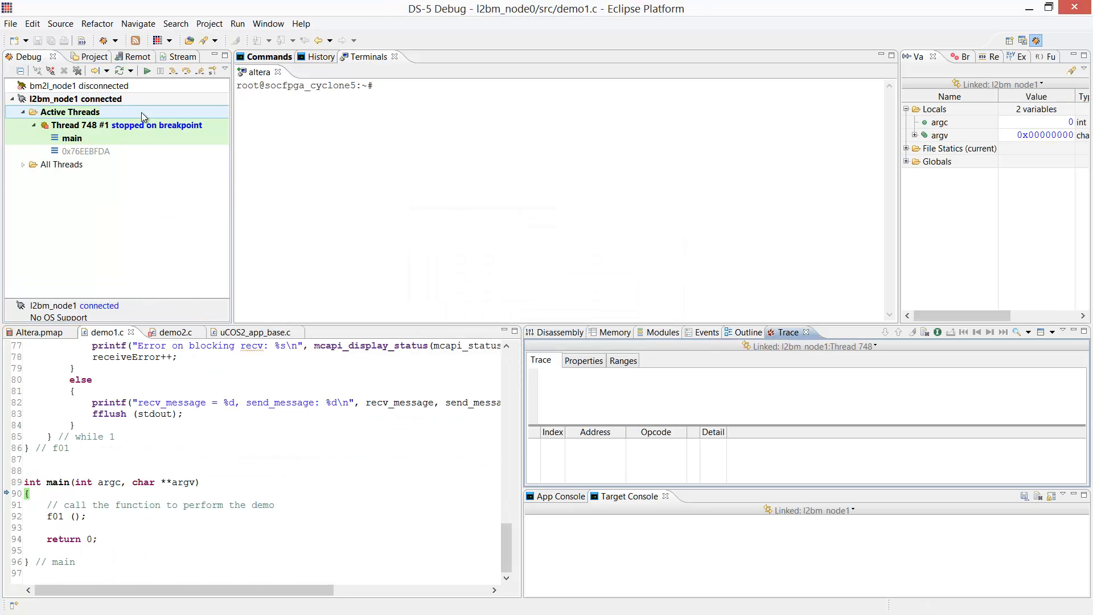
{"action": "left_click", "coordinate": [125, 126]}
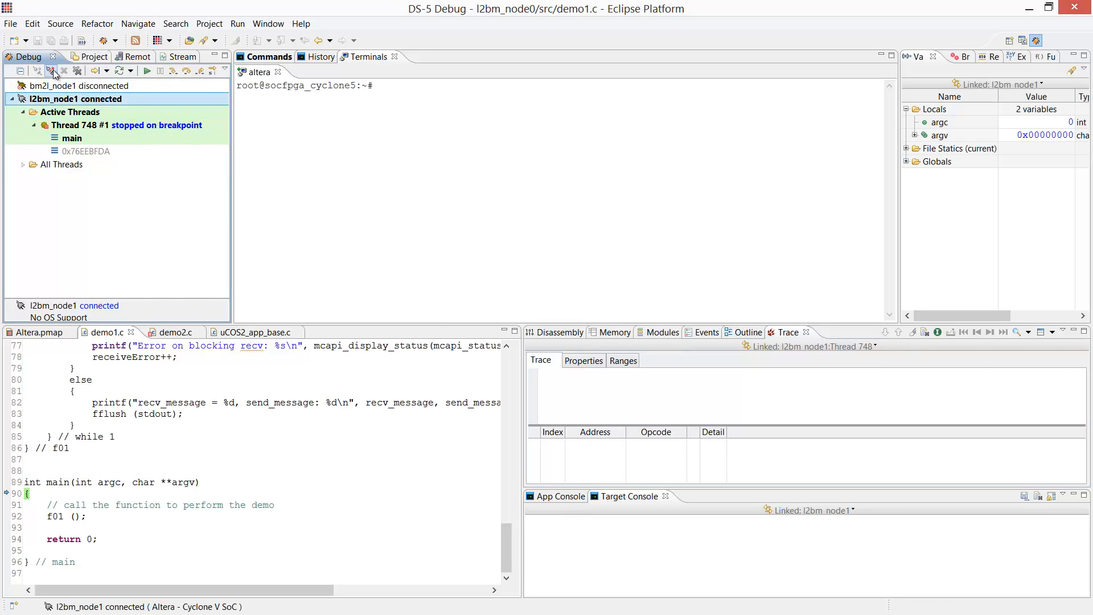
{"action": "left_click", "coordinate": [52, 71]}
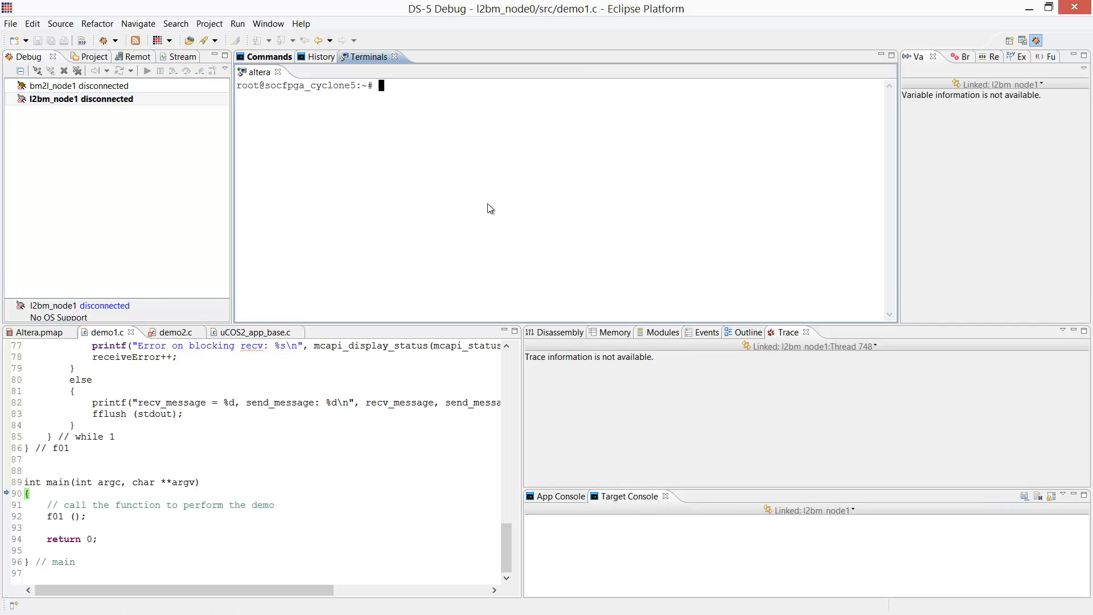
{"action": "mouse_move", "coordinate": [655, 266]}
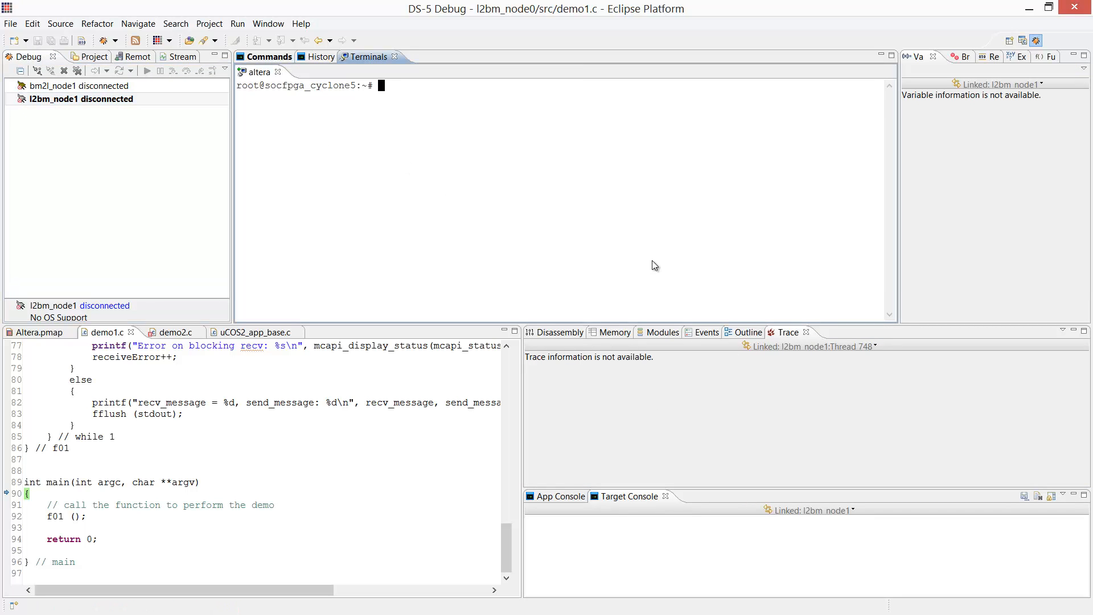
Run insmod PSIDev.ko in the board terminal to load the kernel module.
{"action": "type", "text": "insmod"}
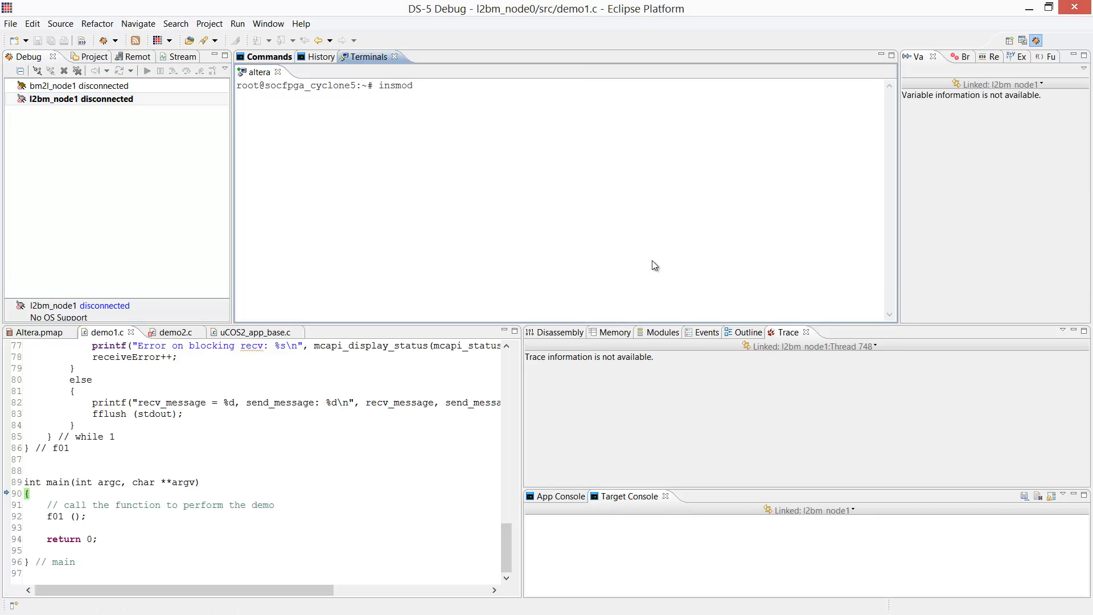
{"action": "type", "text": "PSIDev.ko"}
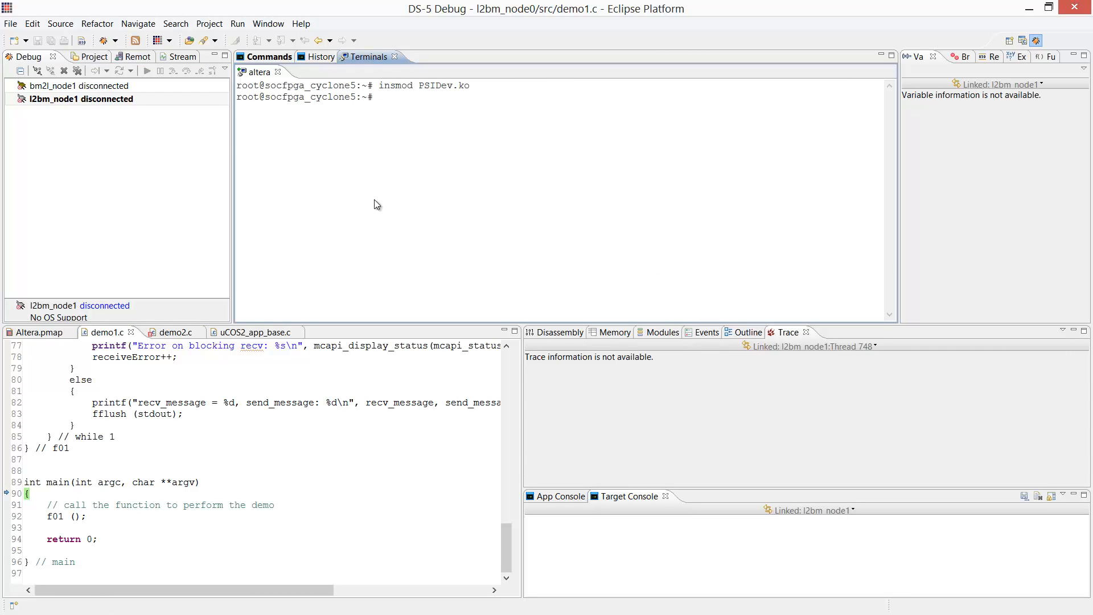
Connect bm2l_node1 to the target and launch ./l2bm_node0 in the terminal.
{"action": "right_click", "coordinate": [63, 87]}
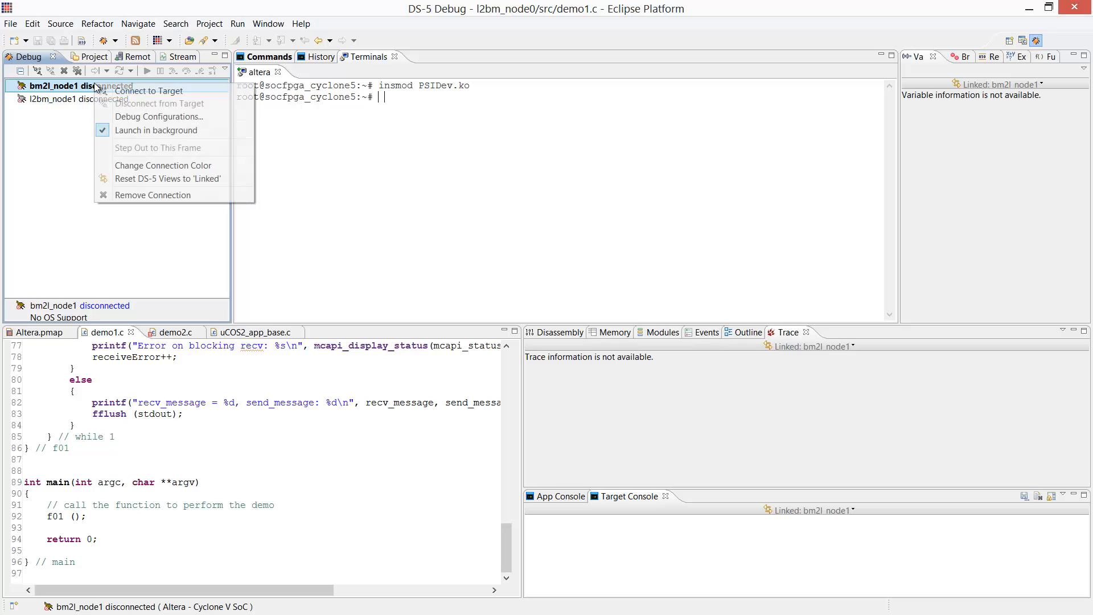
{"action": "left_click", "coordinate": [149, 91]}
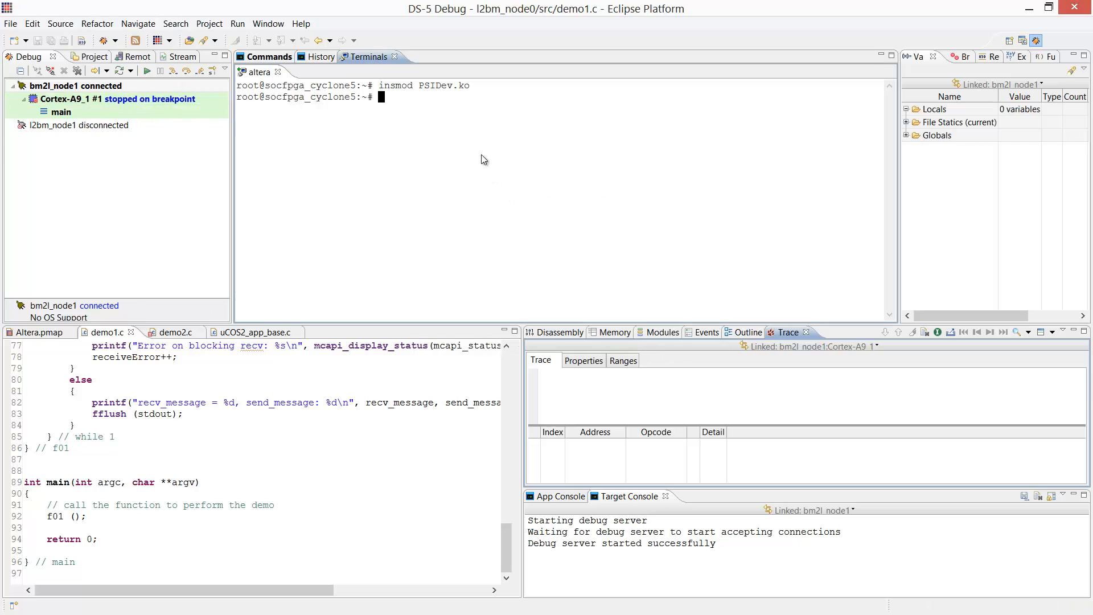
{"action": "type", "text": "."}
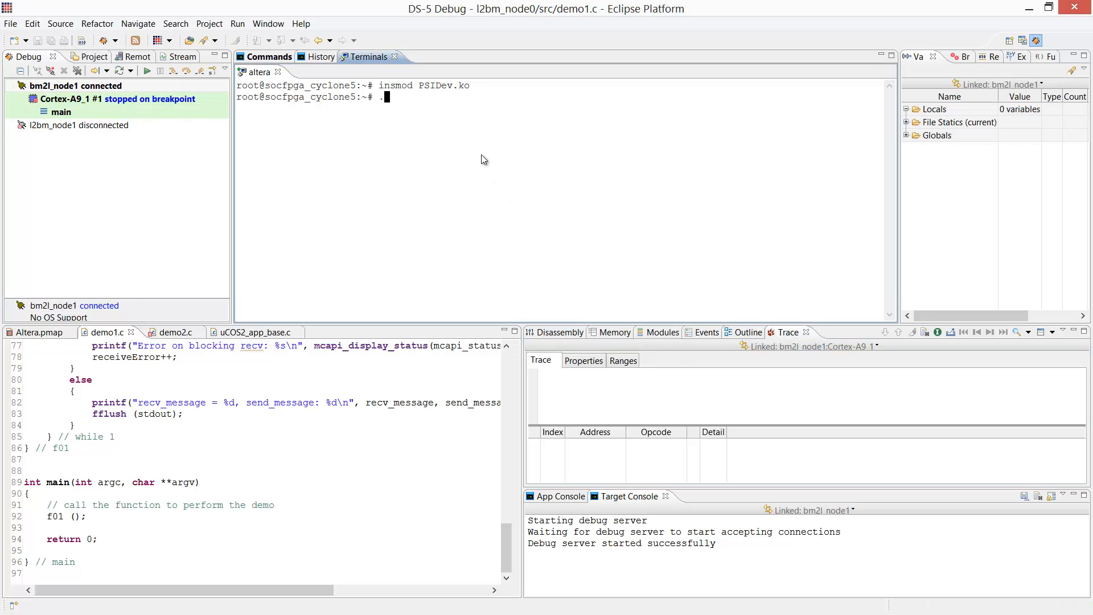
{"action": "type", "text": "./l2bm_node0"}
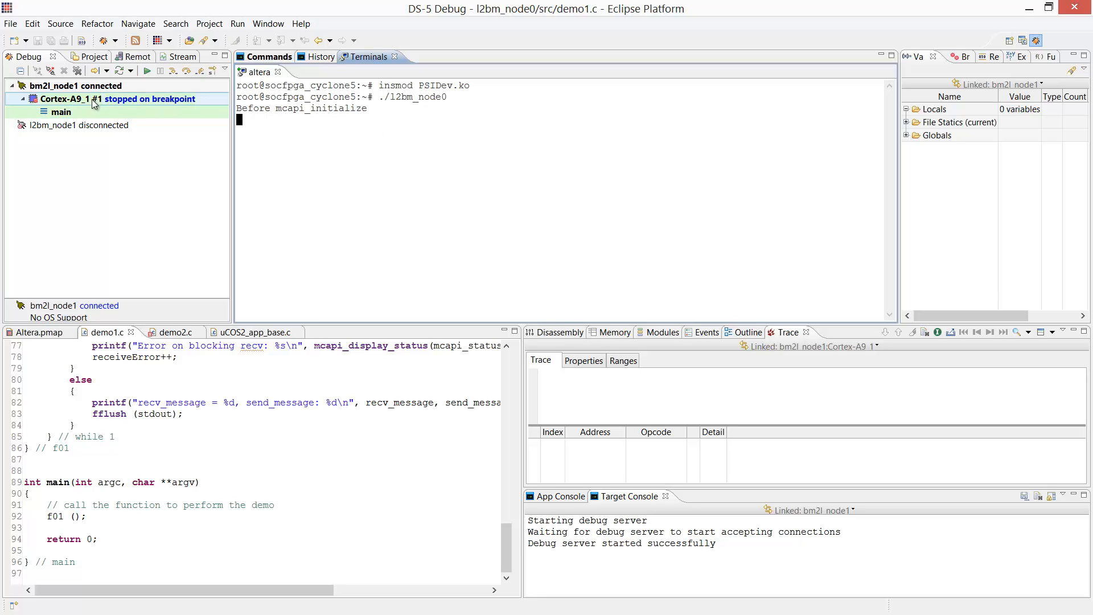
Continue the uCOS2 node so numbered messages stream, then interrupt it in OS_TaskIdle.
{"action": "left_click", "coordinate": [147, 71]}
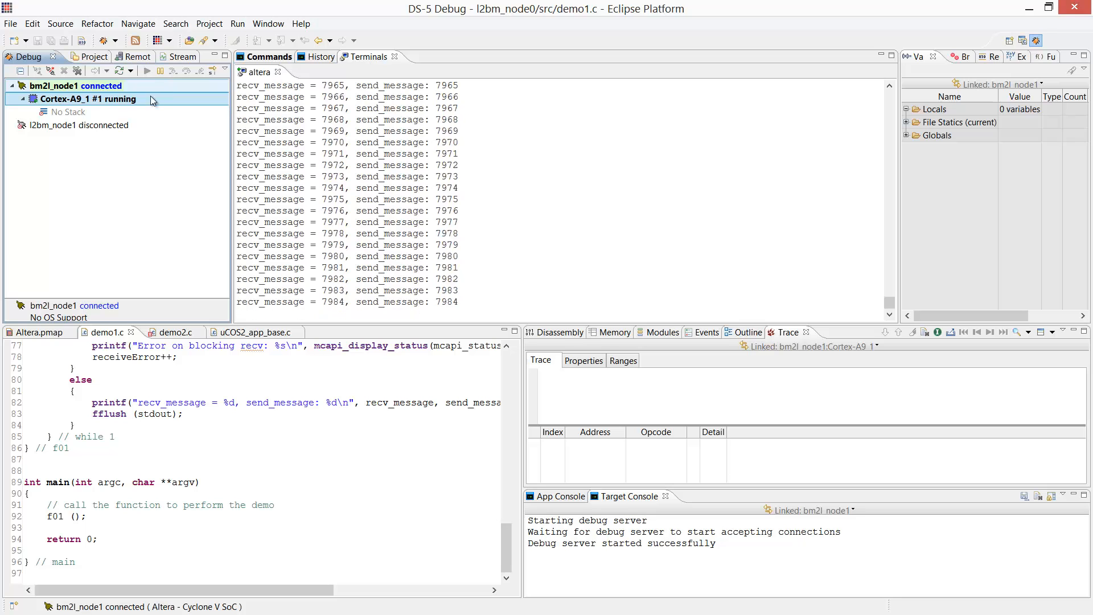
{"action": "left_click", "coordinate": [160, 71]}
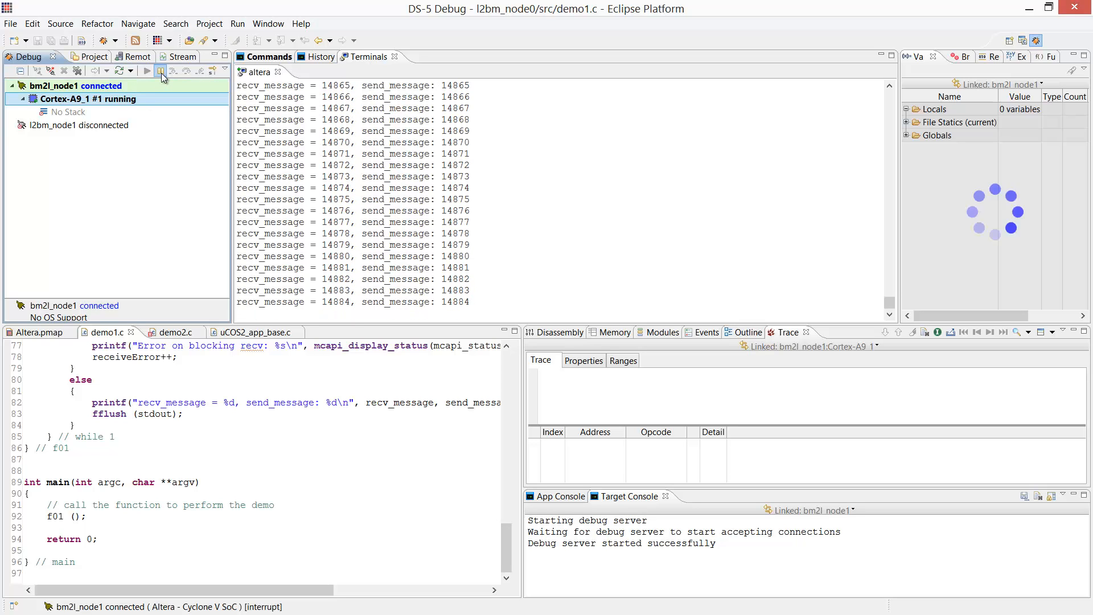
{"action": "left_click", "coordinate": [160, 70]}
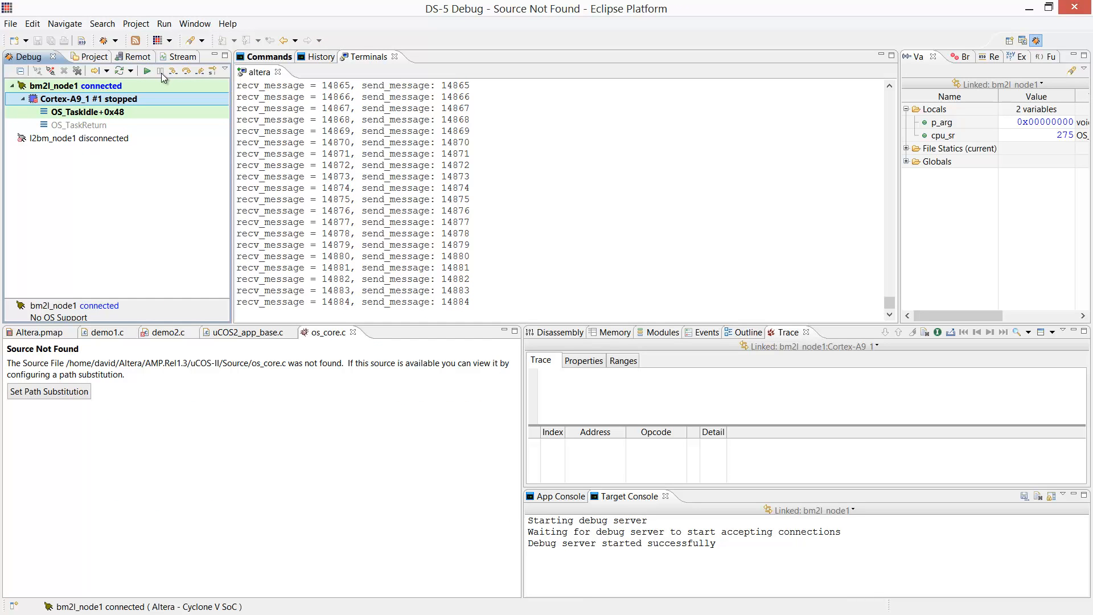